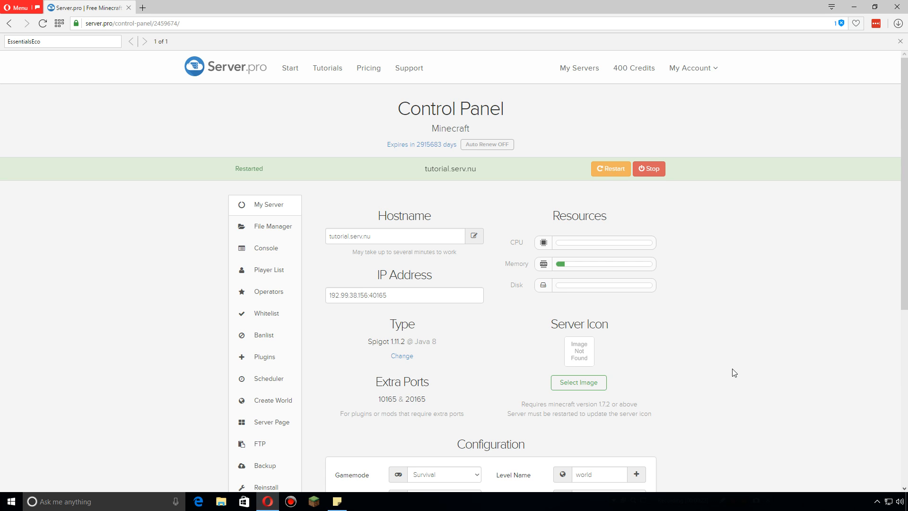
{"action": "mouse_move", "coordinate": [344, 288]}
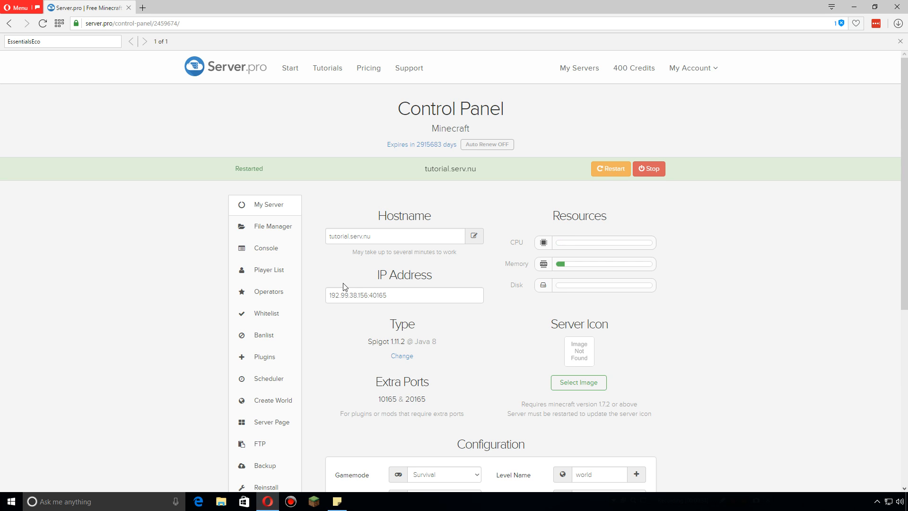
Open plugins/Essentials/config.yml in the file manager for editing
{"action": "left_click", "coordinate": [271, 226]}
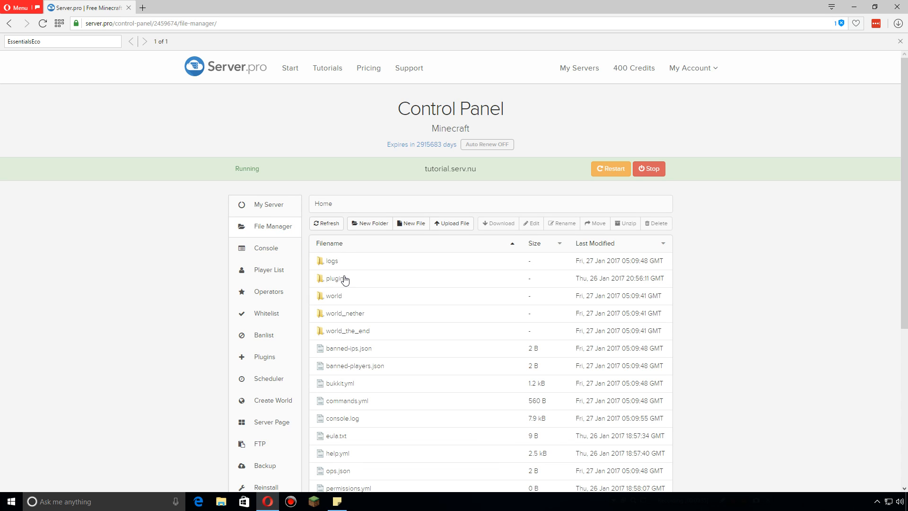
{"action": "double_click", "coordinate": [335, 278]}
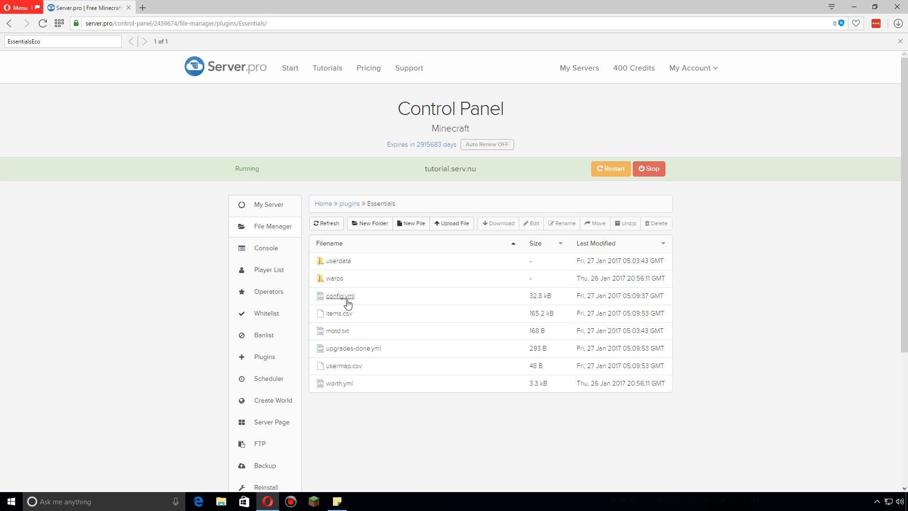
{"action": "left_click", "coordinate": [339, 296]}
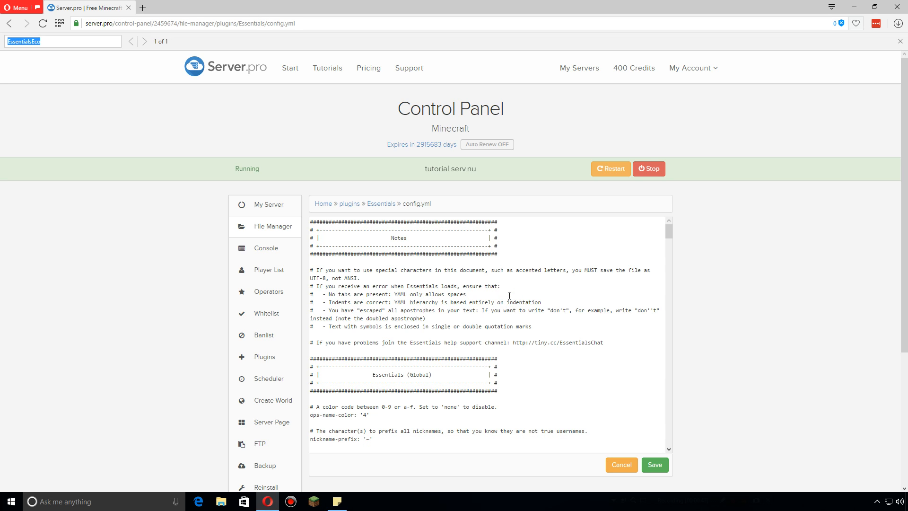
Search 'Esse' and scroll to the EssentialsProtect prevent block with lava-flow and water-flow
{"action": "type", "text": "Esse"}
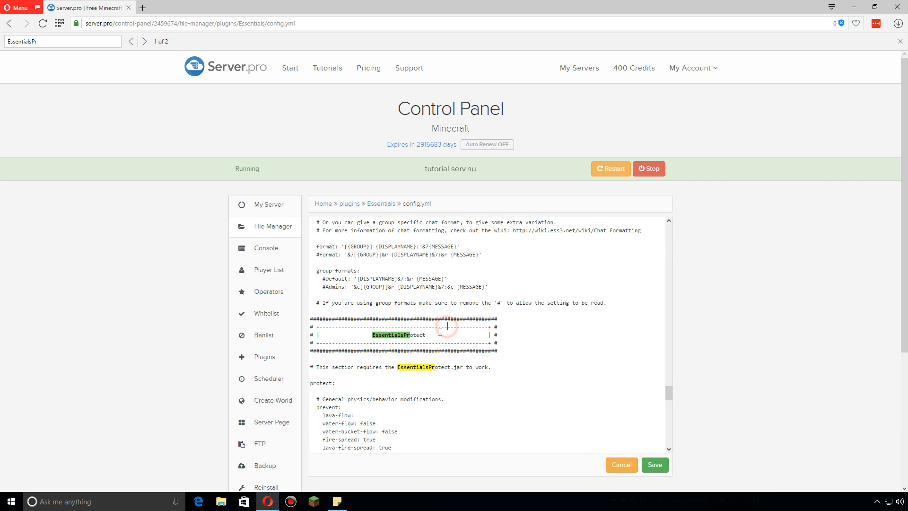
{"action": "scroll", "scroll_direction": "down", "scroll_amount": 3}
{"action": "type", "text": " f"}
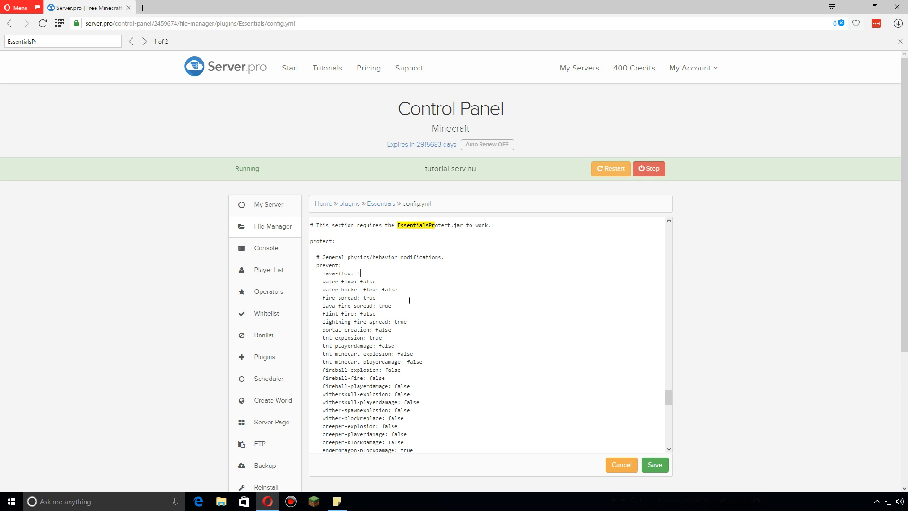
{"action": "scroll", "scroll_direction": "down", "scroll_amount": 3}
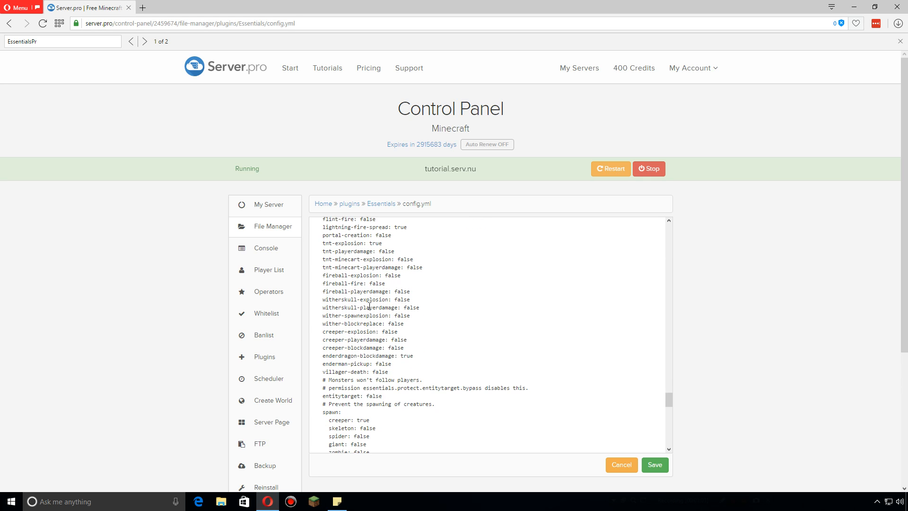
{"action": "scroll", "scroll_direction": "up", "scroll_amount": 3}
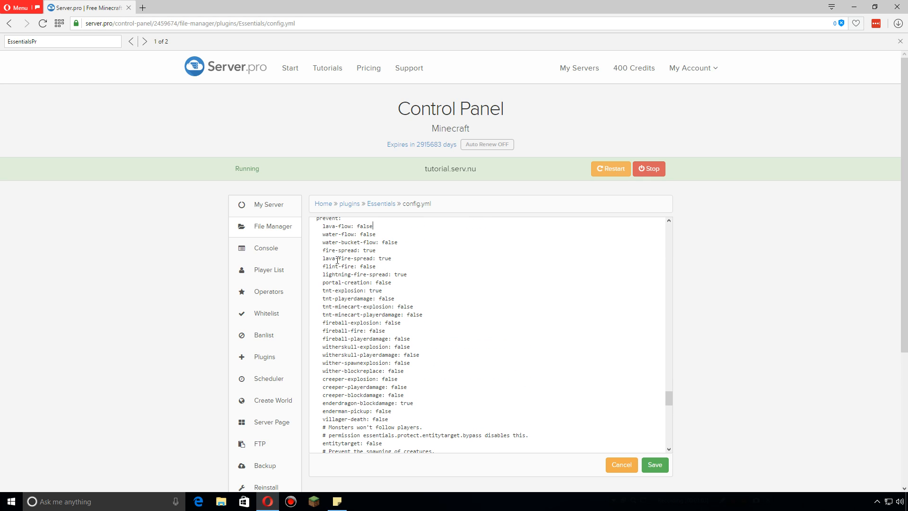
{"action": "scroll", "scroll_direction": "up", "scroll_amount": 3}
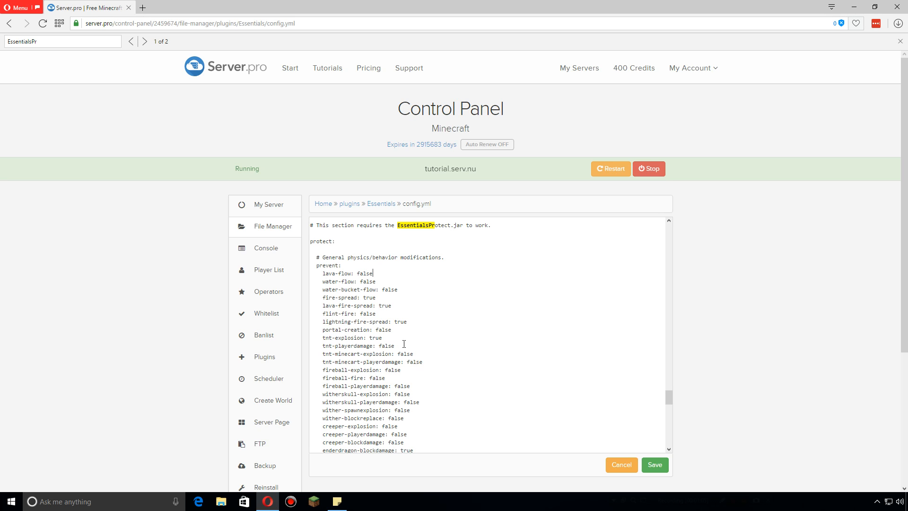
{"action": "scroll", "scroll_direction": "up", "scroll_amount": 3}
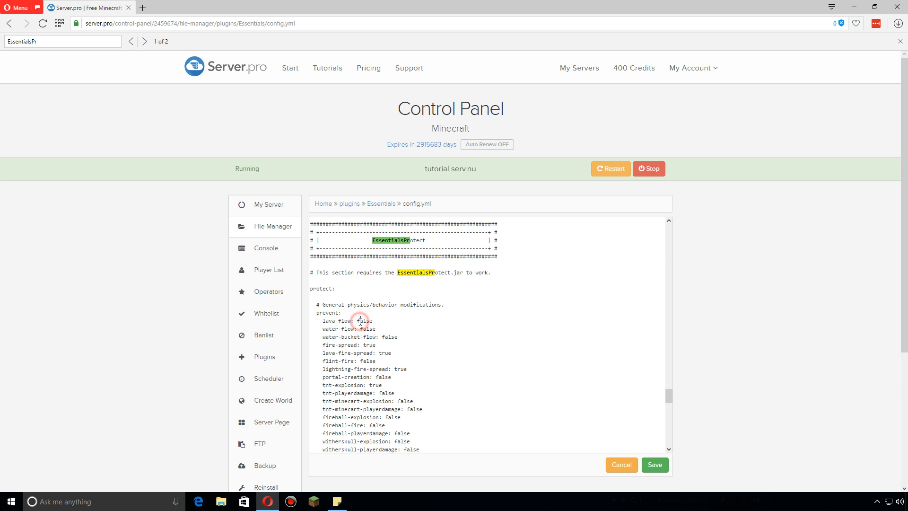
Set lava-flow, water-flow and water-bucket-flow prevention values to true
{"action": "type", "text": "tru"}
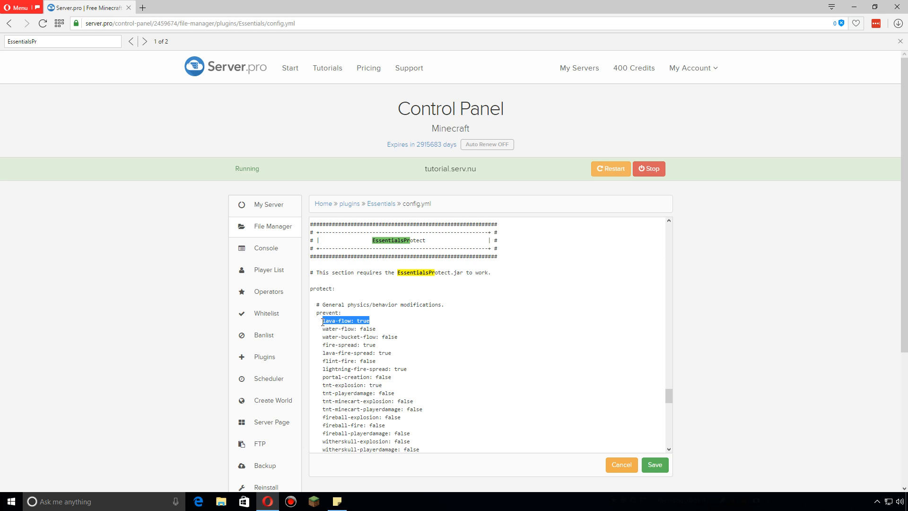
{"action": "mouse_move", "coordinate": [429, 318]}
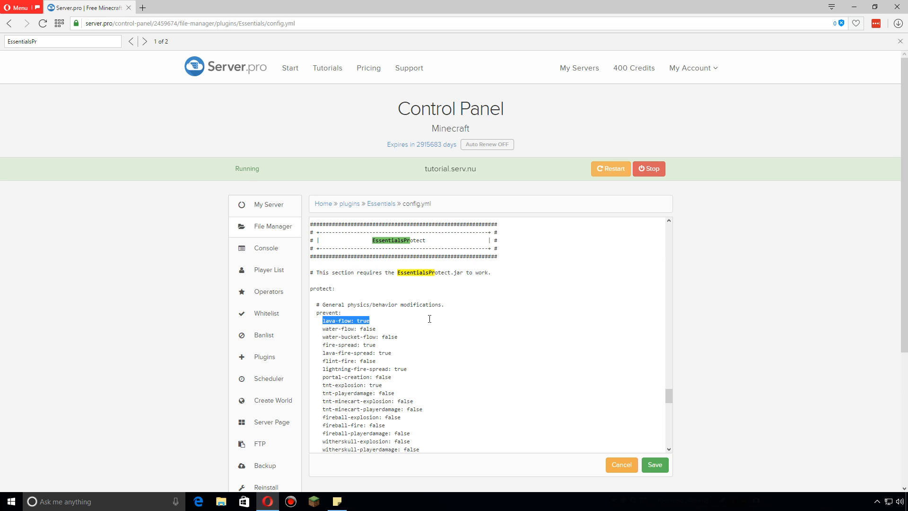
{"action": "double_click", "coordinate": [367, 329]}
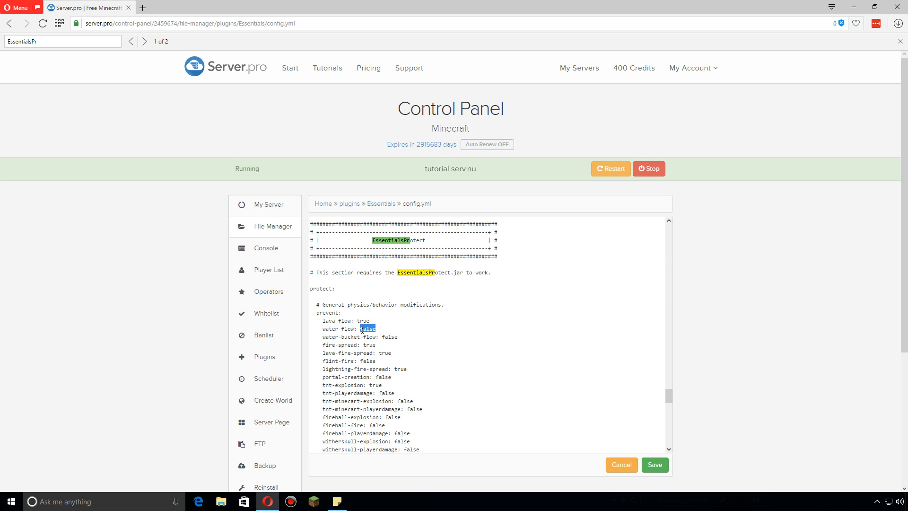
{"action": "type", "text": "true"}
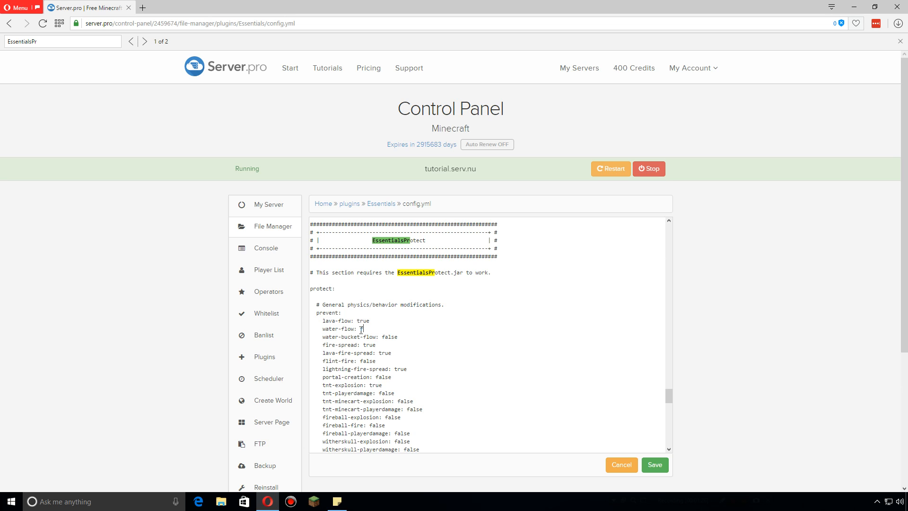
{"action": "type", "text": "false"}
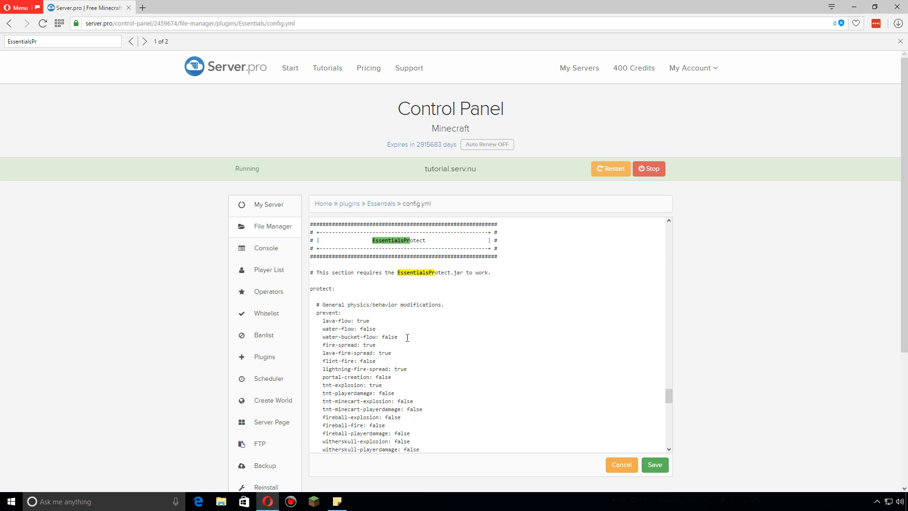
{"action": "double_click", "coordinate": [388, 337]}
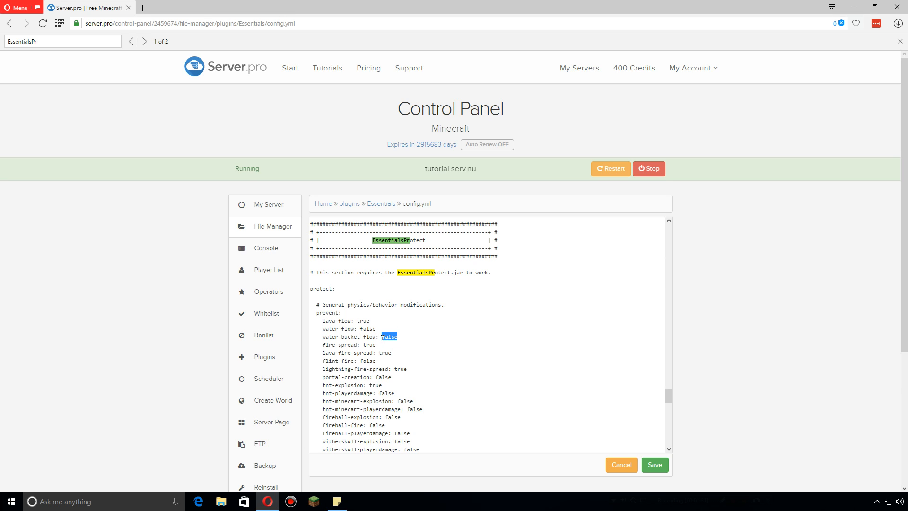
{"action": "type", "text": "true"}
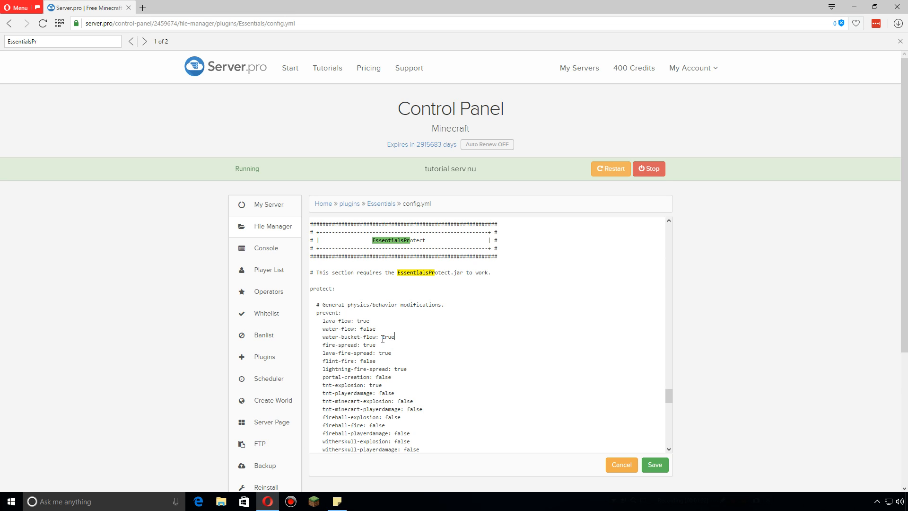
Set the fire-spread prevention value to false
{"action": "triple_click", "coordinate": [357, 337]}
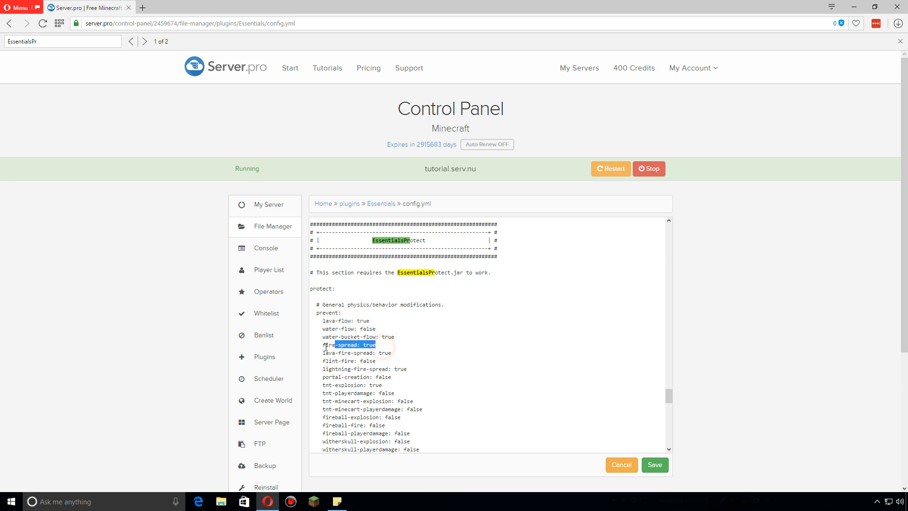
{"action": "left_click", "coordinate": [377, 346]}
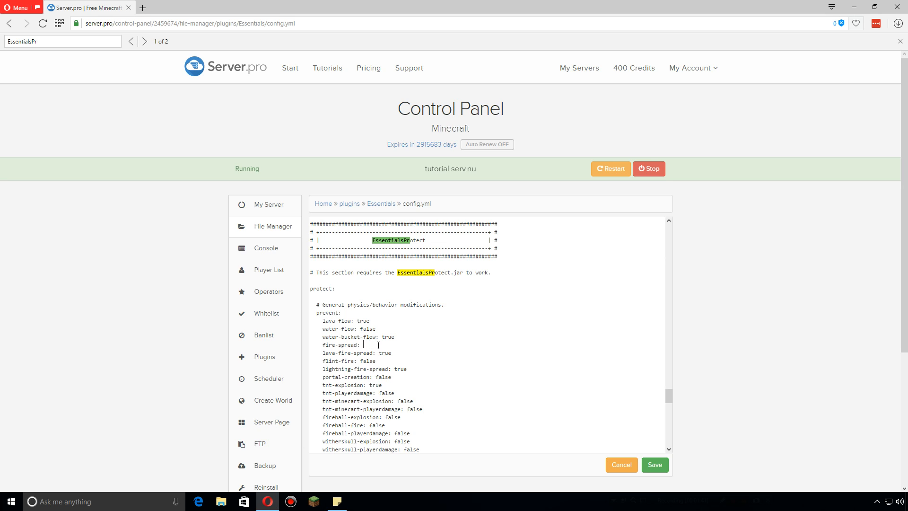
{"action": "type", "text": "false"}
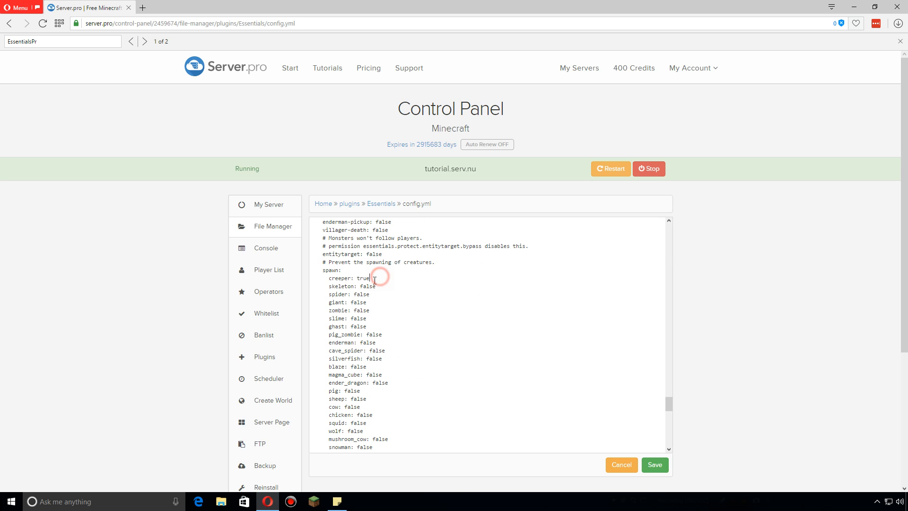
Set creeper spawn prevention to true and scroll to the disable damage section
{"action": "key", "text": "BackSpace"}
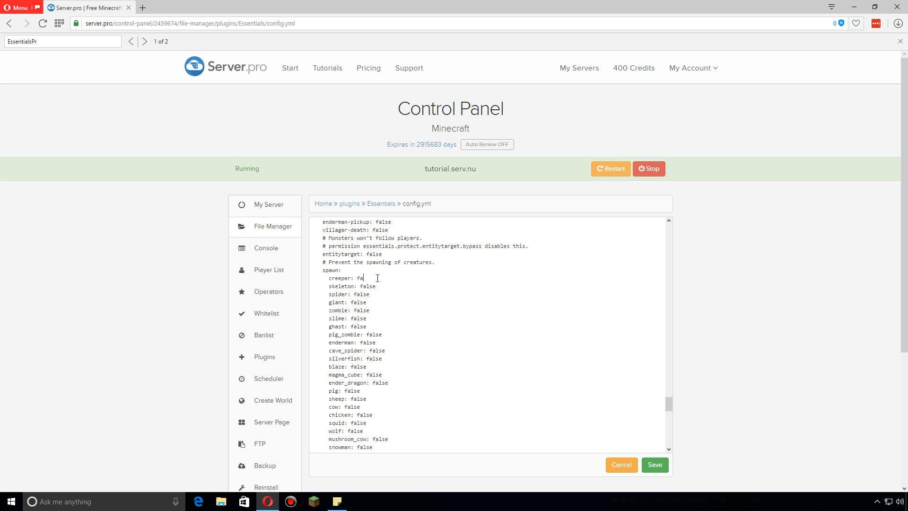
{"action": "type", "text": "tr"}
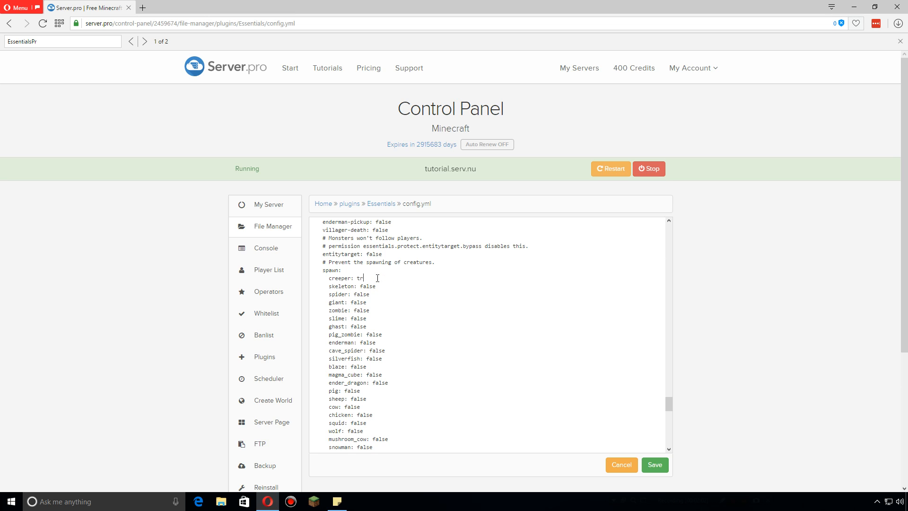
{"action": "type", "text": "ue"}
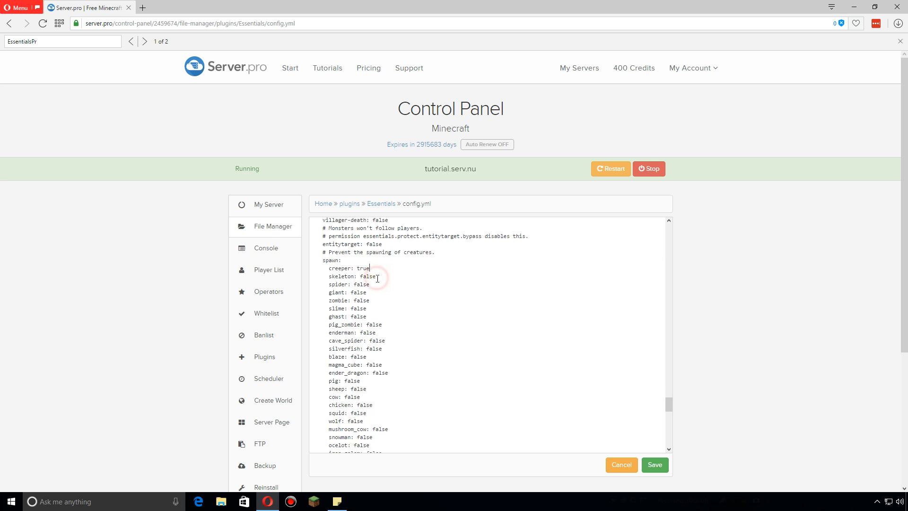
{"action": "scroll", "scroll_direction": "down", "scroll_amount": 3}
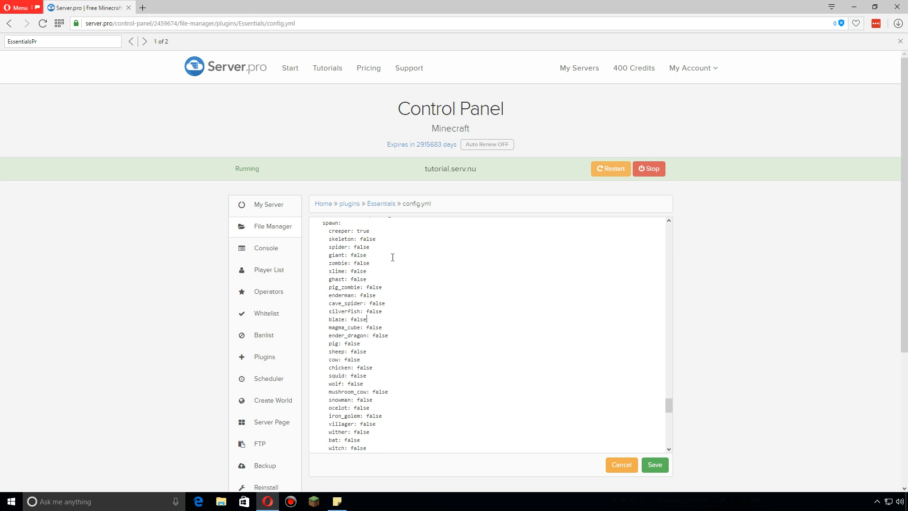
{"action": "scroll", "scroll_direction": "down", "scroll_amount": 3}
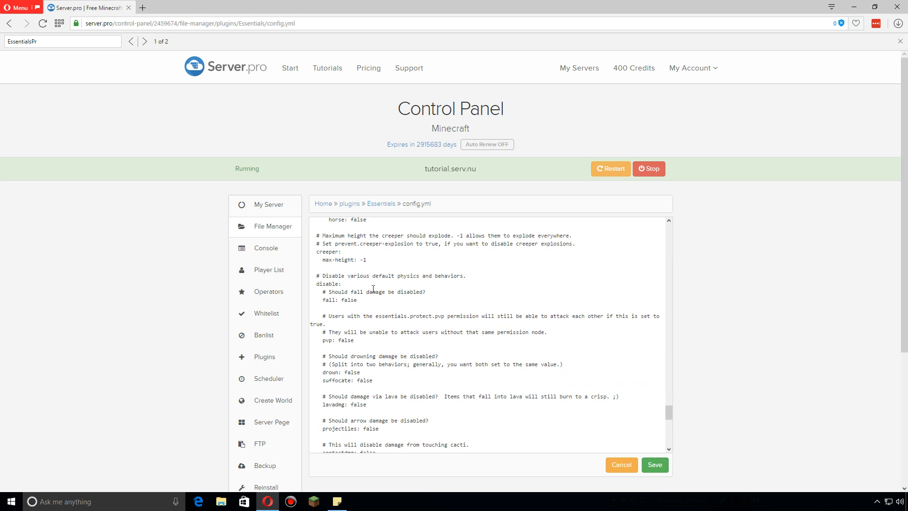
Set pvp under disable damage to true, noting the essentials.protect.pvp permission
{"action": "scroll", "scroll_direction": "down", "scroll_amount": 3}
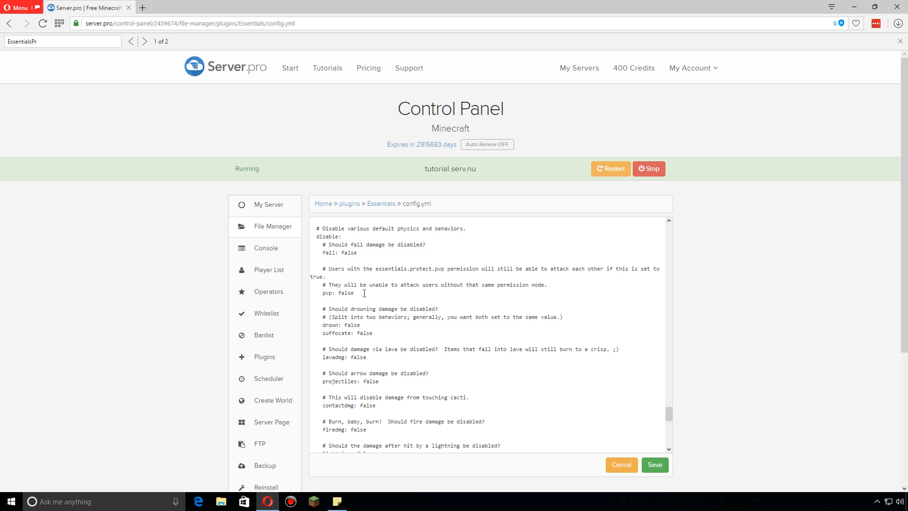
{"action": "double_click", "coordinate": [345, 292]}
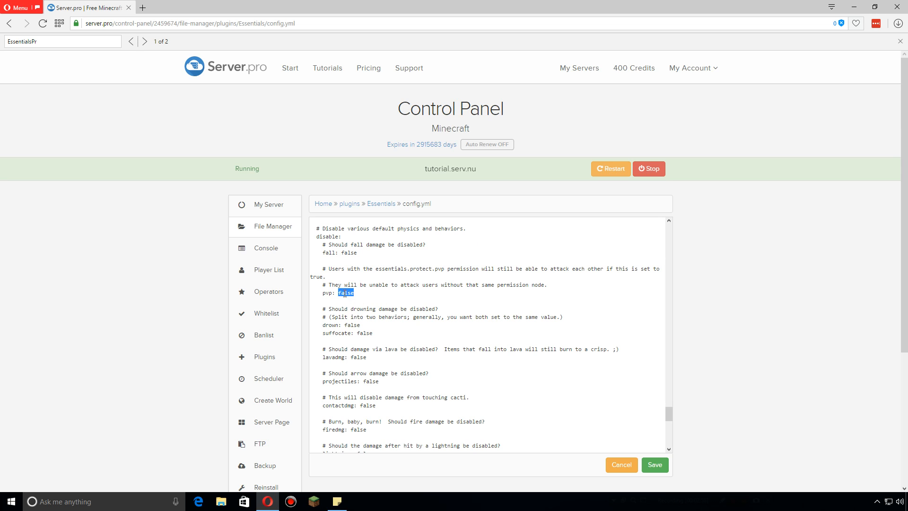
{"action": "type", "text": "true"}
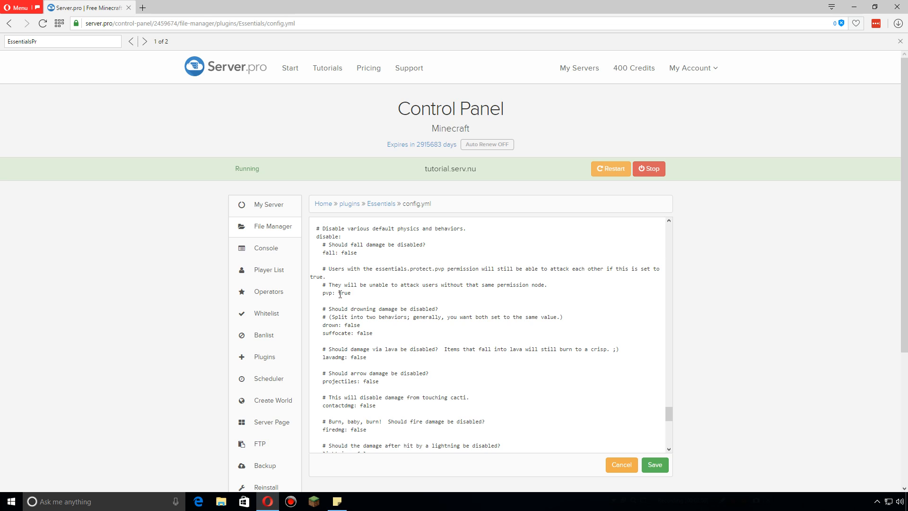
{"action": "double_click", "coordinate": [336, 293]}
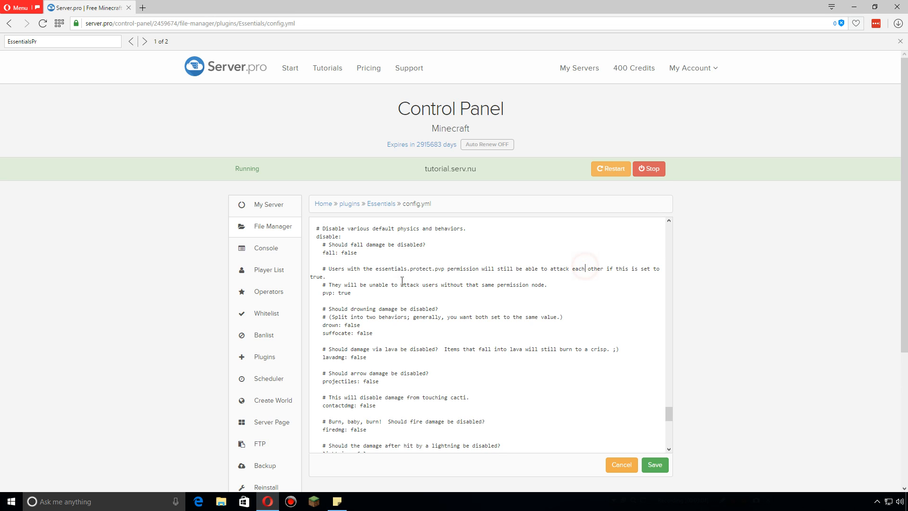
{"action": "double_click", "coordinate": [408, 268]}
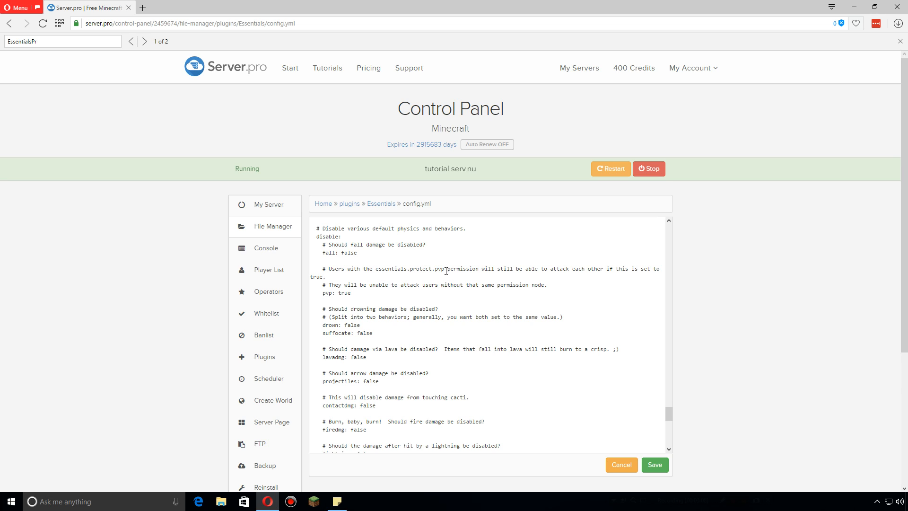
{"action": "double_click", "coordinate": [409, 269]}
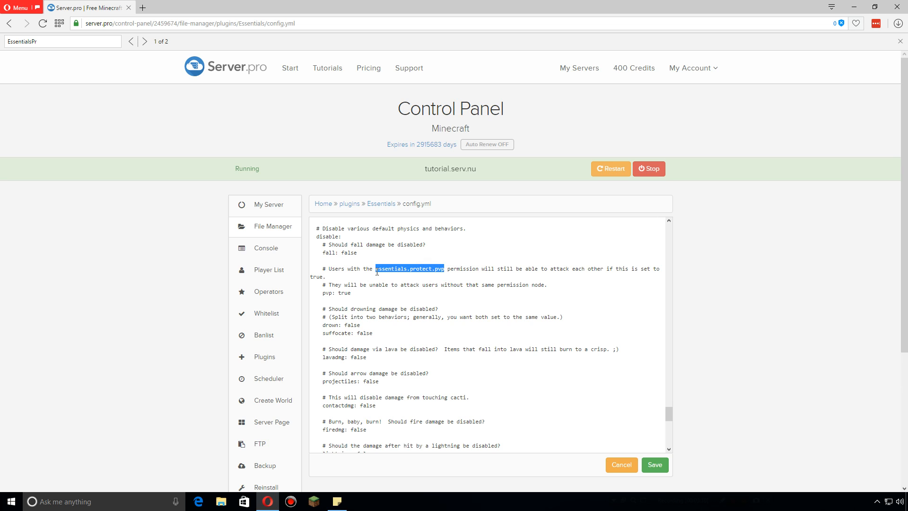
{"action": "left_click", "coordinate": [369, 294]}
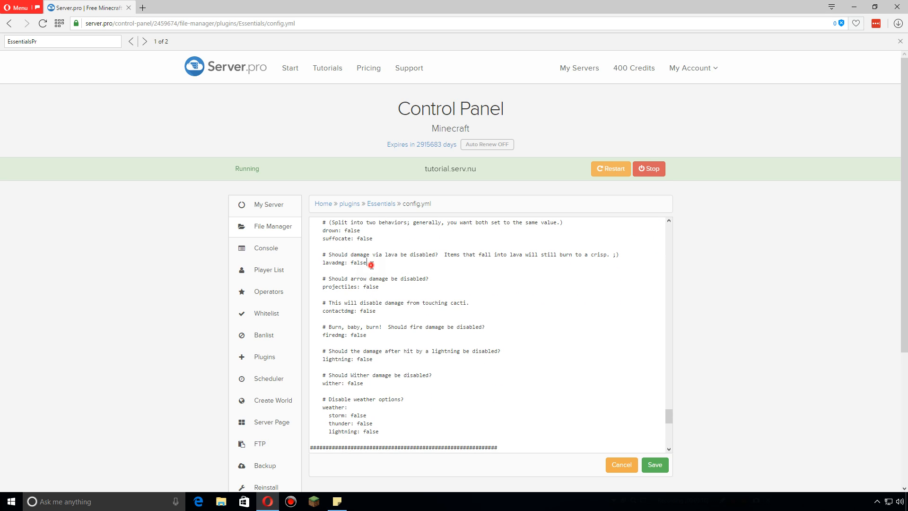
{"action": "double_click", "coordinate": [366, 285]}
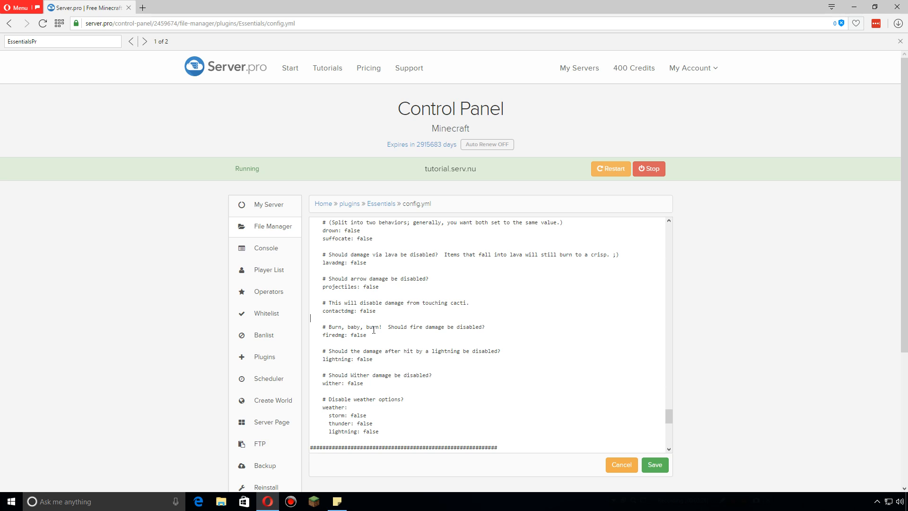
{"action": "mouse_move", "coordinate": [399, 430]}
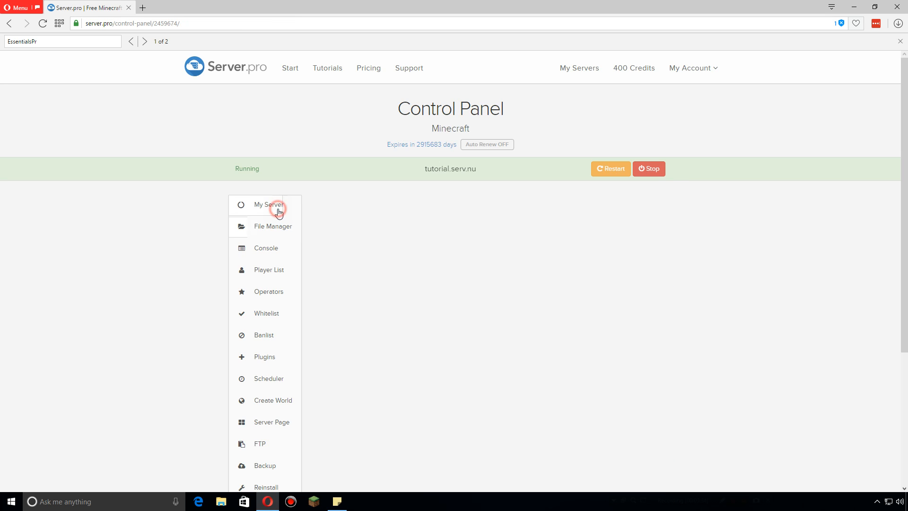
Return to My Server overview and restart the Minecraft server
{"action": "left_click", "coordinate": [269, 204]}
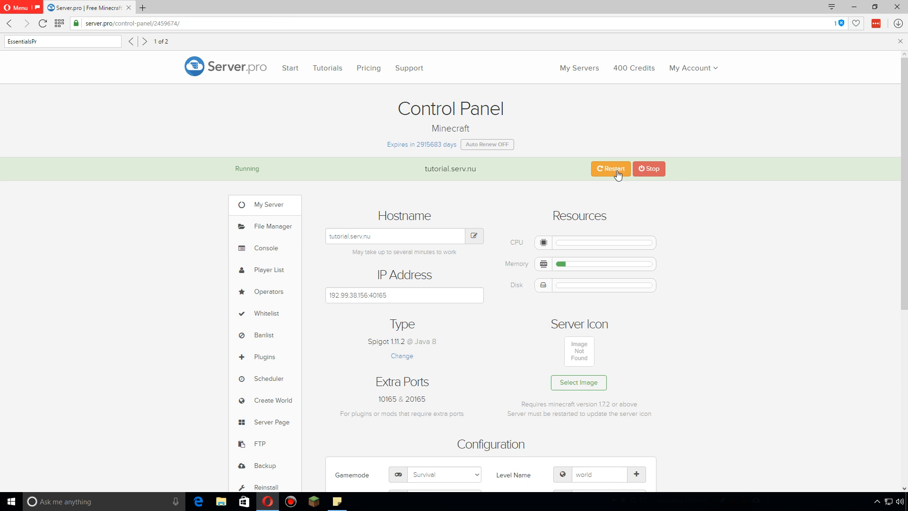
{"action": "left_click", "coordinate": [610, 169]}
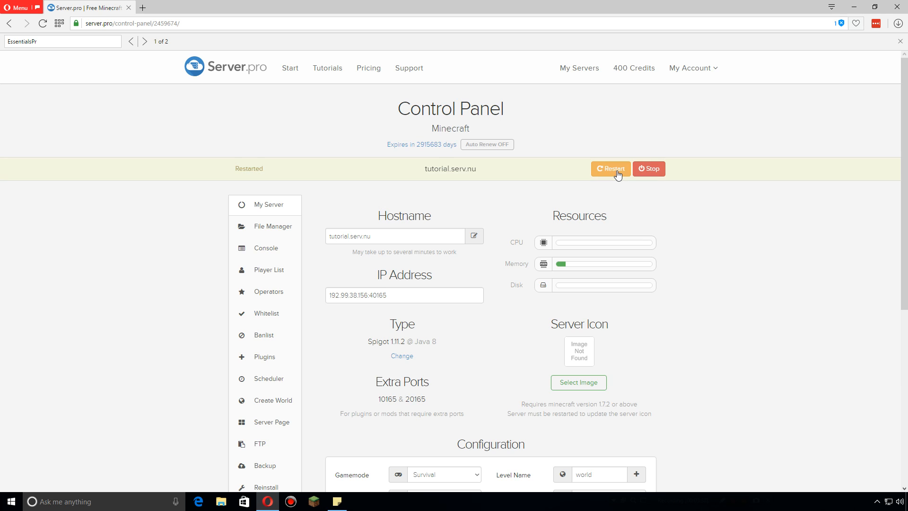